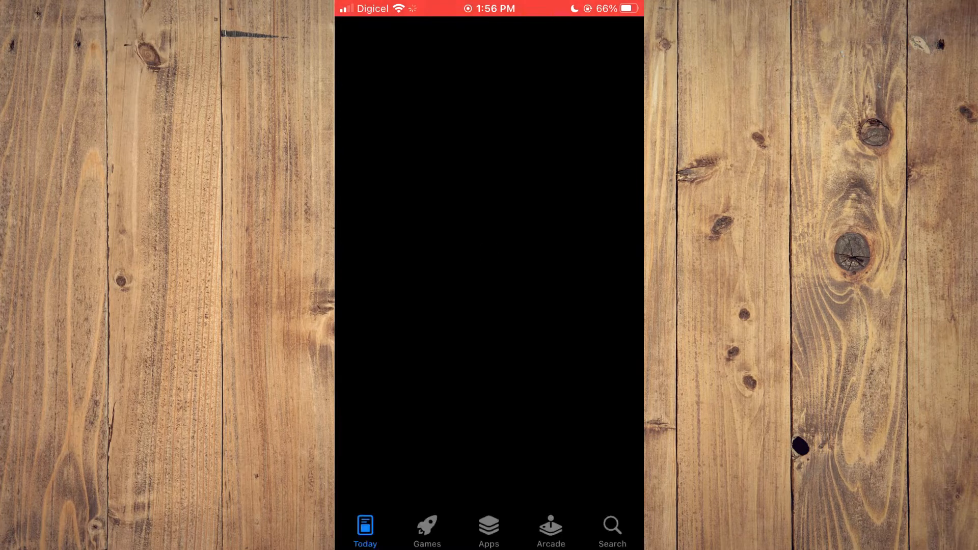
Step: Search the App Store for "instagram" from the Search tab
{"action": "left_click", "coordinate": [611, 531]}
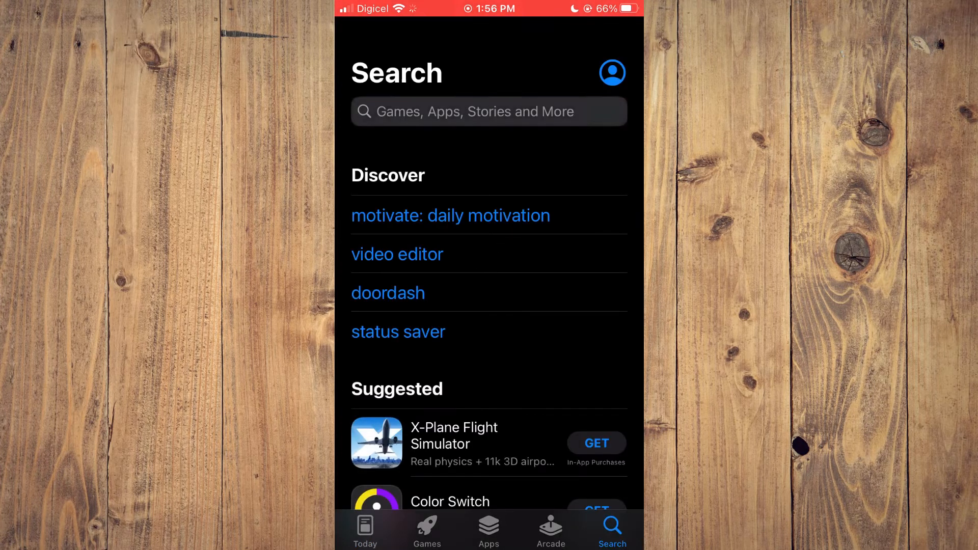
{"action": "type", "text": "instagr"}
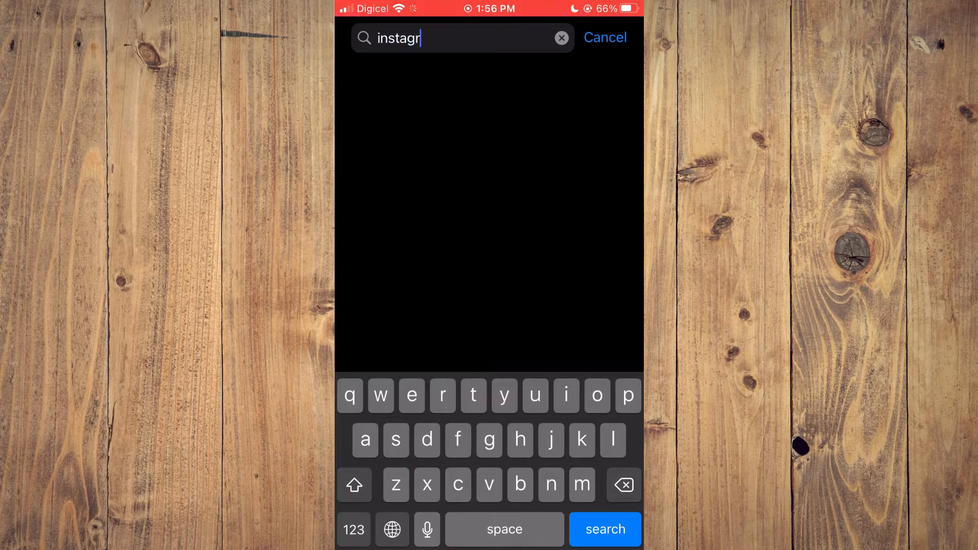
{"action": "left_click", "coordinate": [604, 529]}
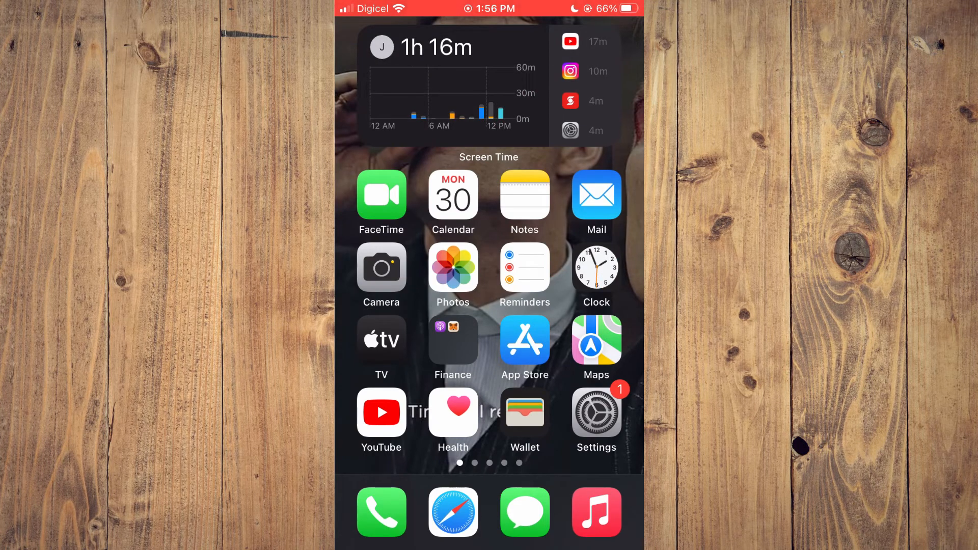
Step: Review Instagram's cellular usage on the Mobile Data page, then return to Settings
{"action": "left_click", "coordinate": [595, 414]}
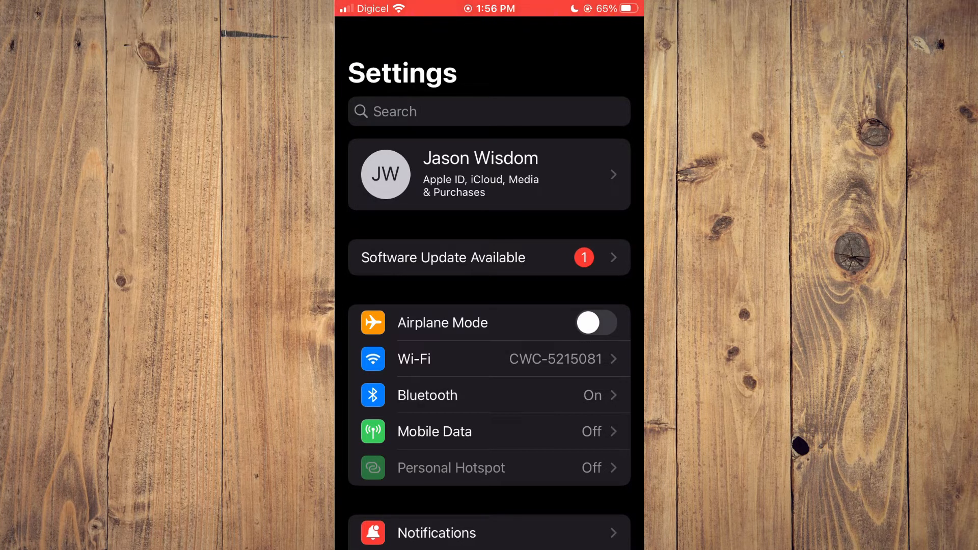
{"action": "left_click", "coordinate": [433, 432]}
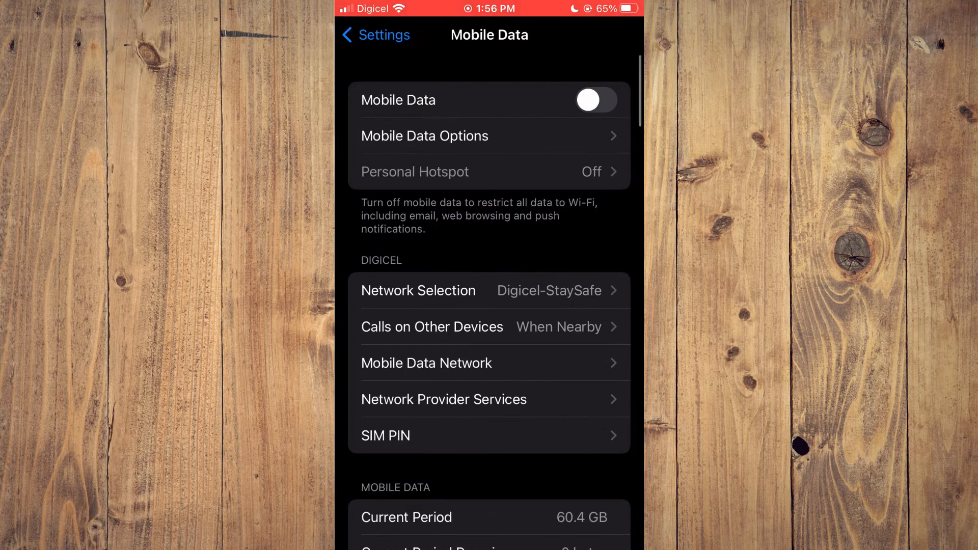
{"action": "scroll", "scroll_direction": "down", "scroll_amount": 3}
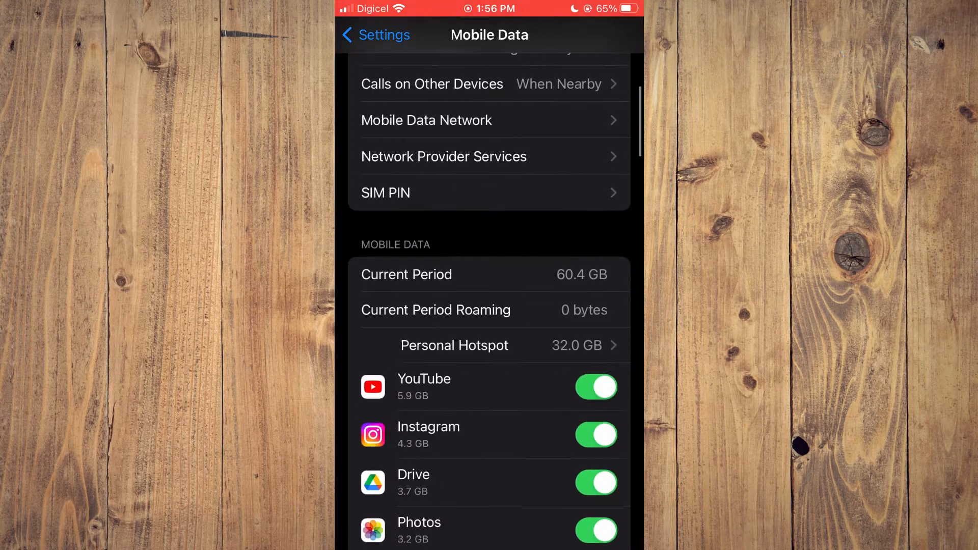
{"action": "scroll", "scroll_direction": "down", "scroll_amount": 3}
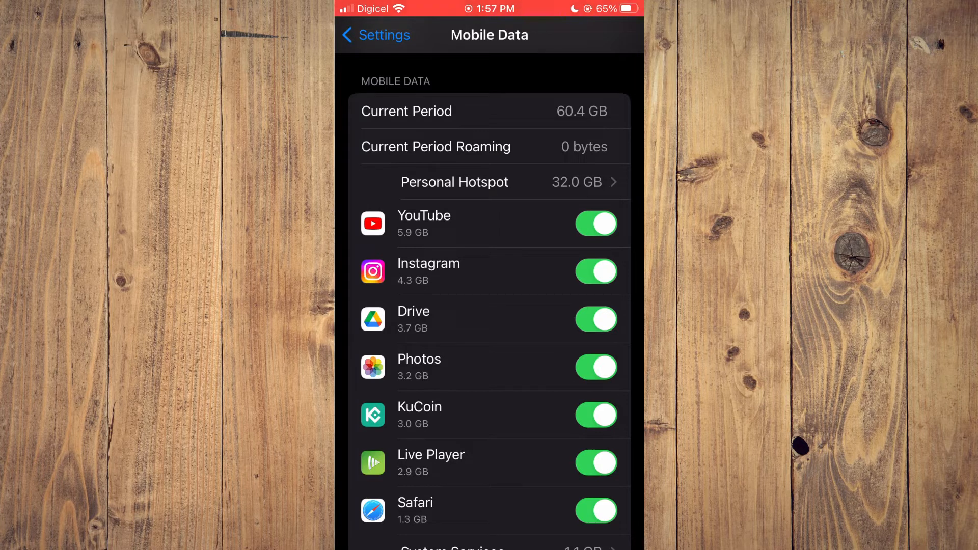
{"action": "left_click", "coordinate": [374, 35]}
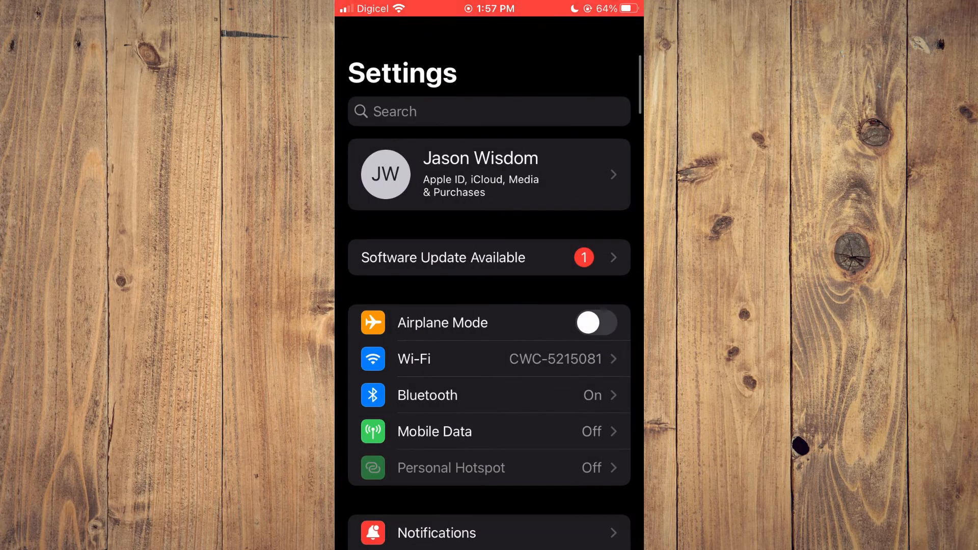
Step: Go to General, then iPhone Storage, and select Instagram
{"action": "scroll", "scroll_direction": "down", "scroll_amount": 3}
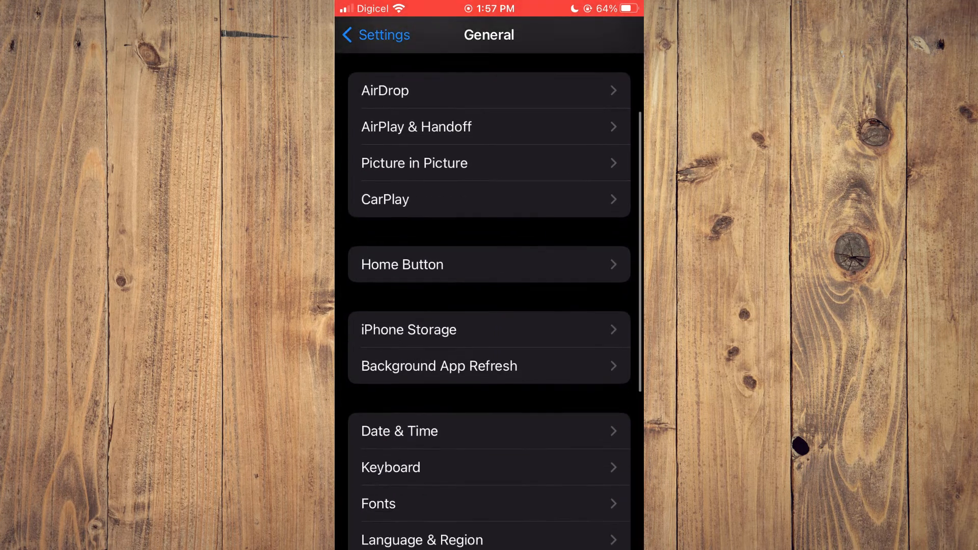
{"action": "left_click", "coordinate": [408, 330]}
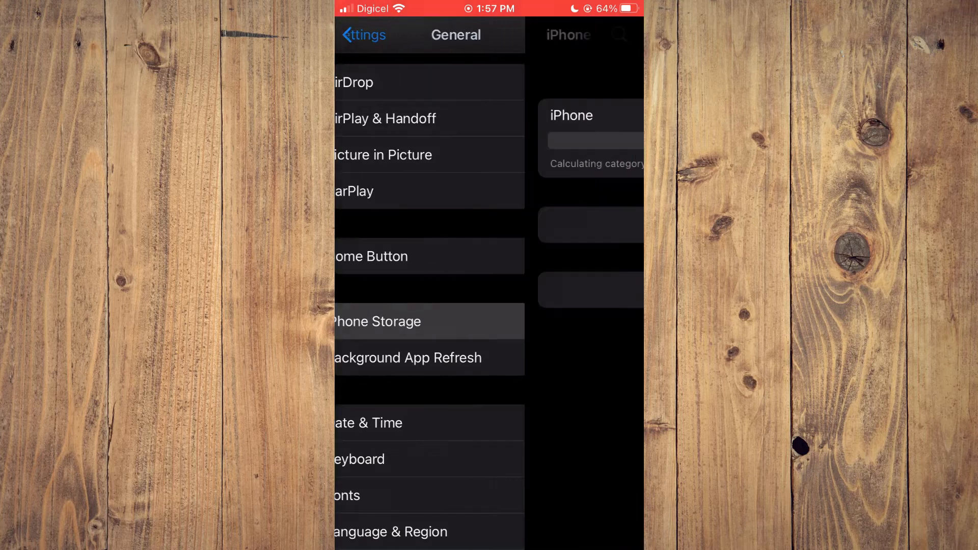
{"action": "left_click", "coordinate": [400, 322]}
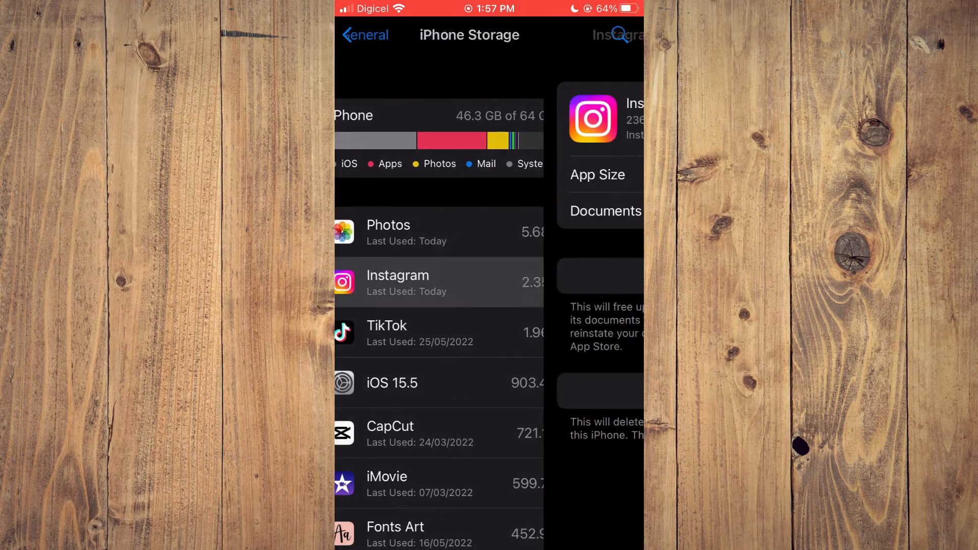
{"action": "left_click", "coordinate": [397, 282]}
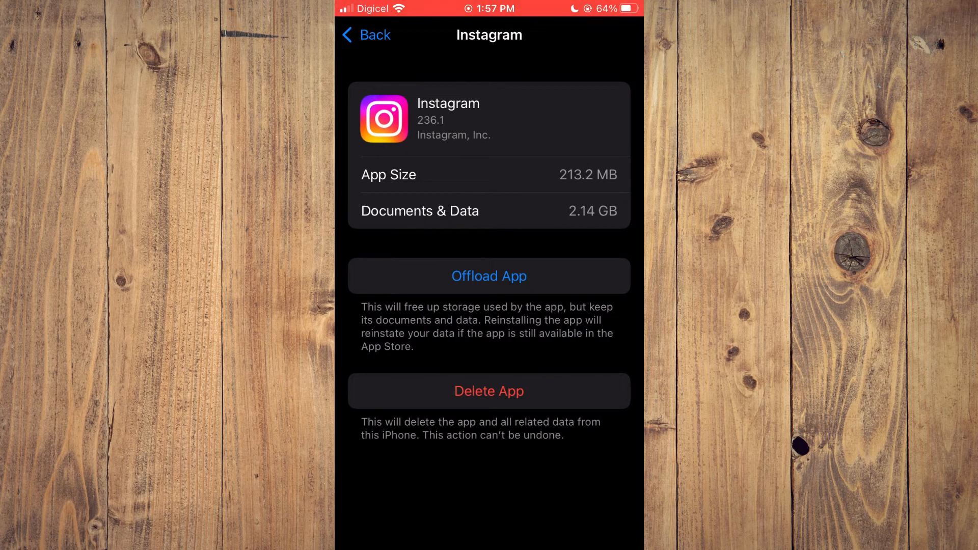